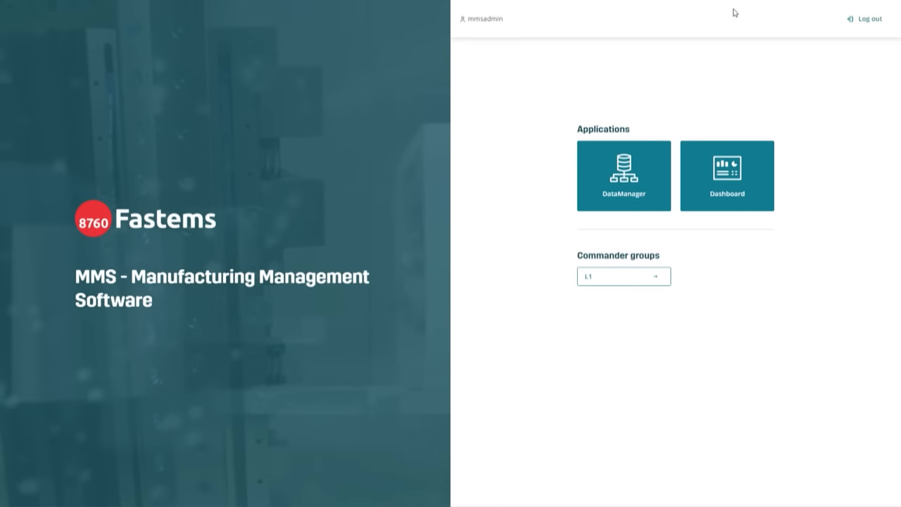
Step: Show the cell Overview for commander group L1 with devices, FPT crane, loading station and machine status
left_click(726, 175)
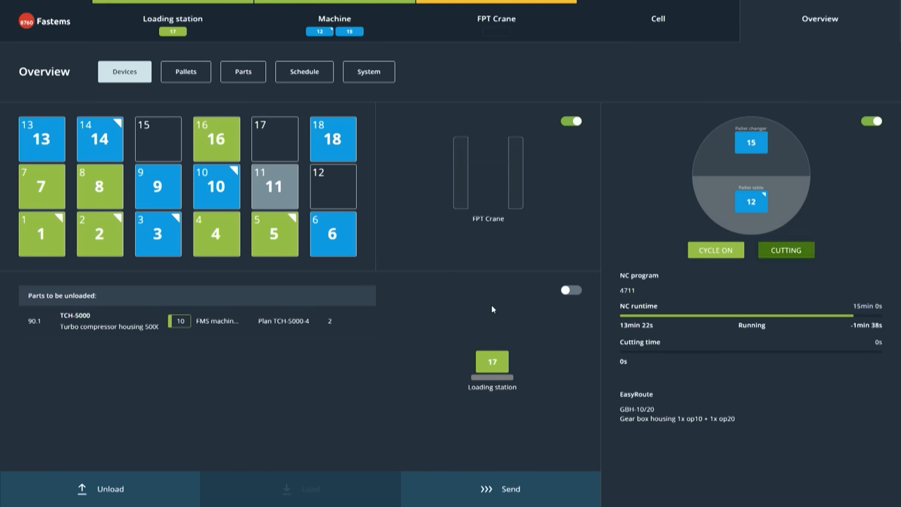
mouse_move(471, 312)
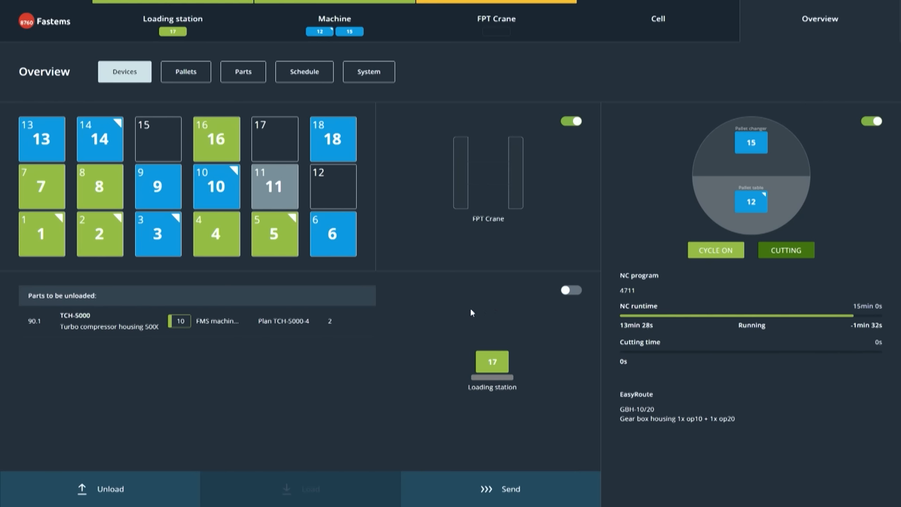
mouse_move(450, 307)
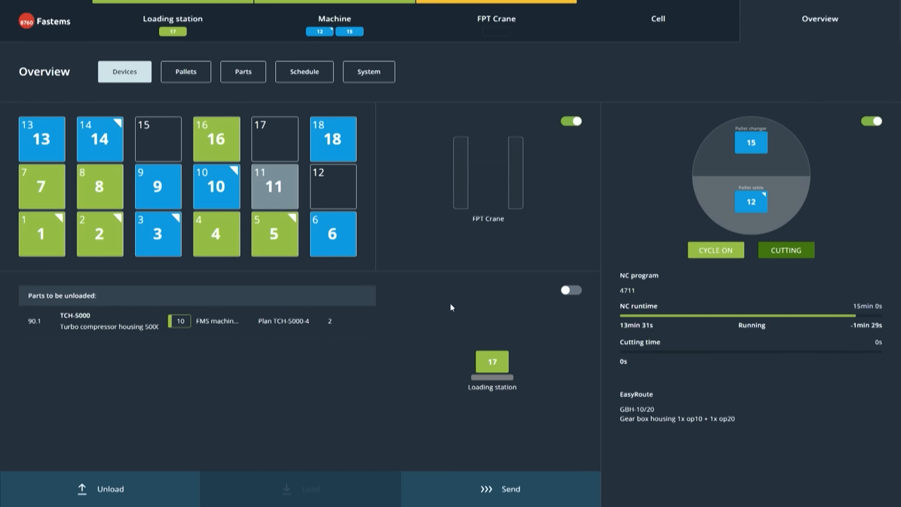